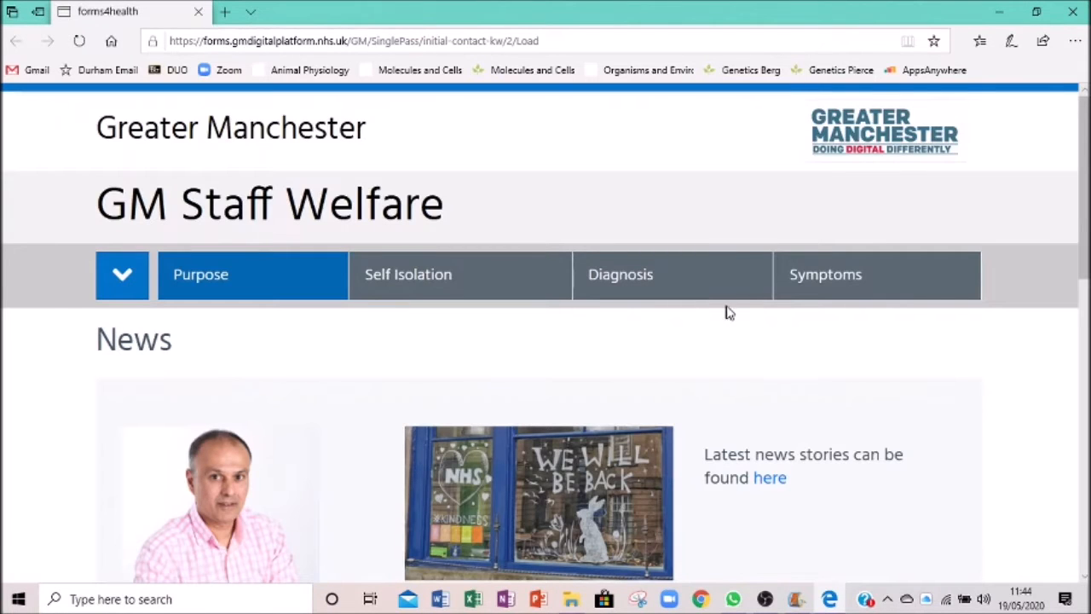
{"action": "mouse_move", "coordinate": [1033, 246]}
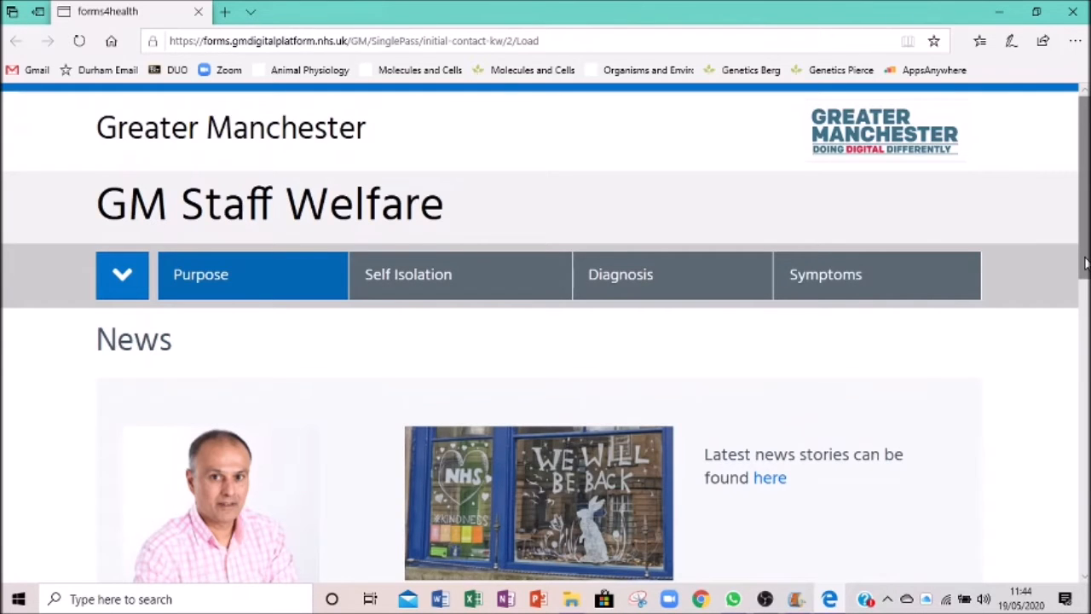
Step: Answer Yes to the no-medical-advice acknowledgement and continue to Self Isolation
{"action": "scroll", "scroll_direction": "down", "scroll_amount": 3}
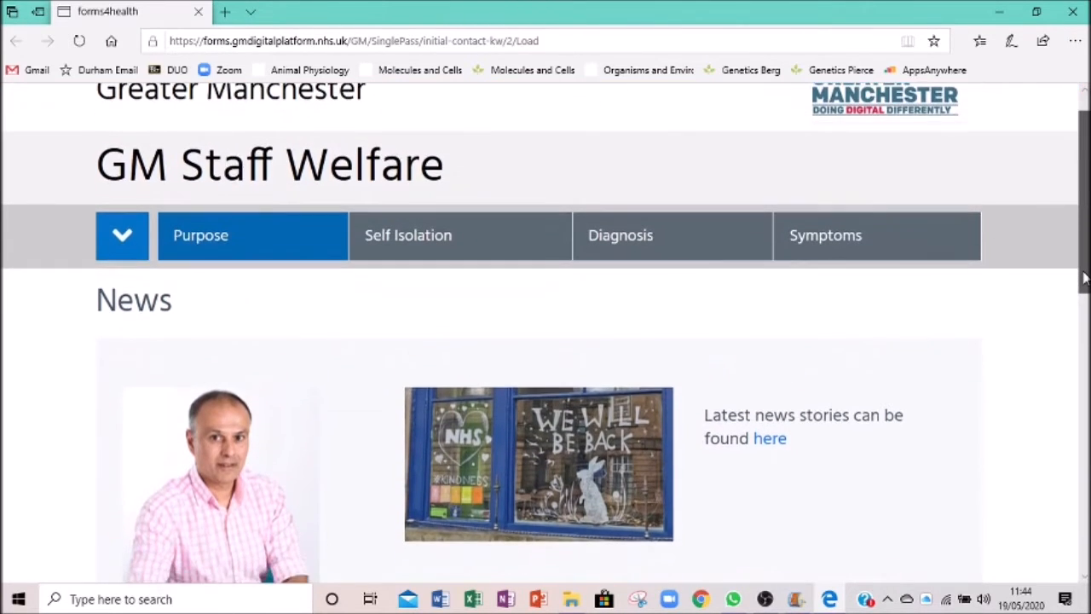
{"action": "scroll", "scroll_direction": "down", "scroll_amount": 3}
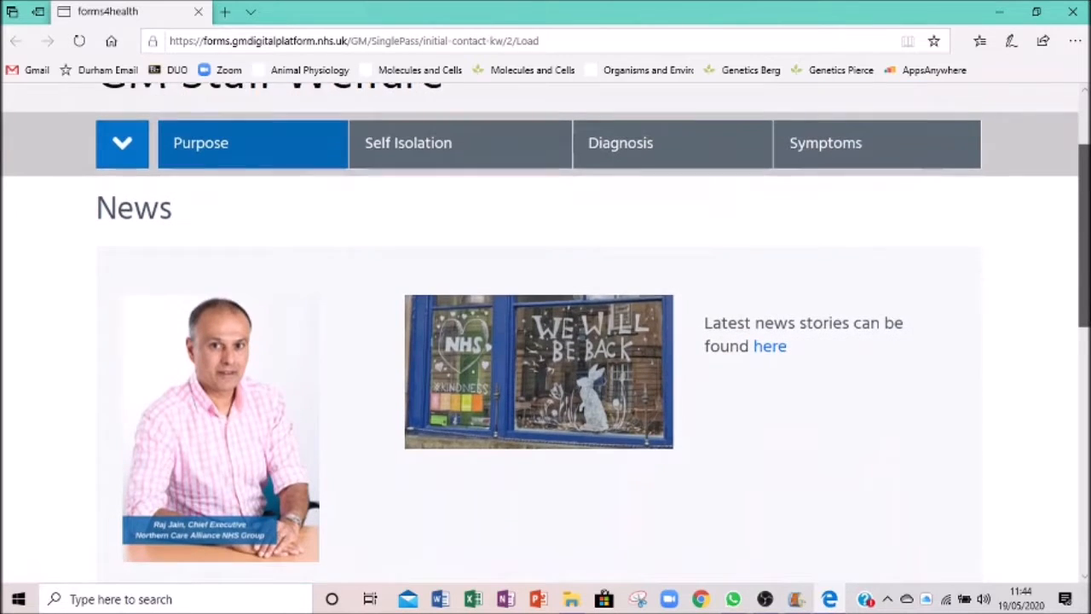
{"action": "scroll", "scroll_direction": "down", "scroll_amount": 3}
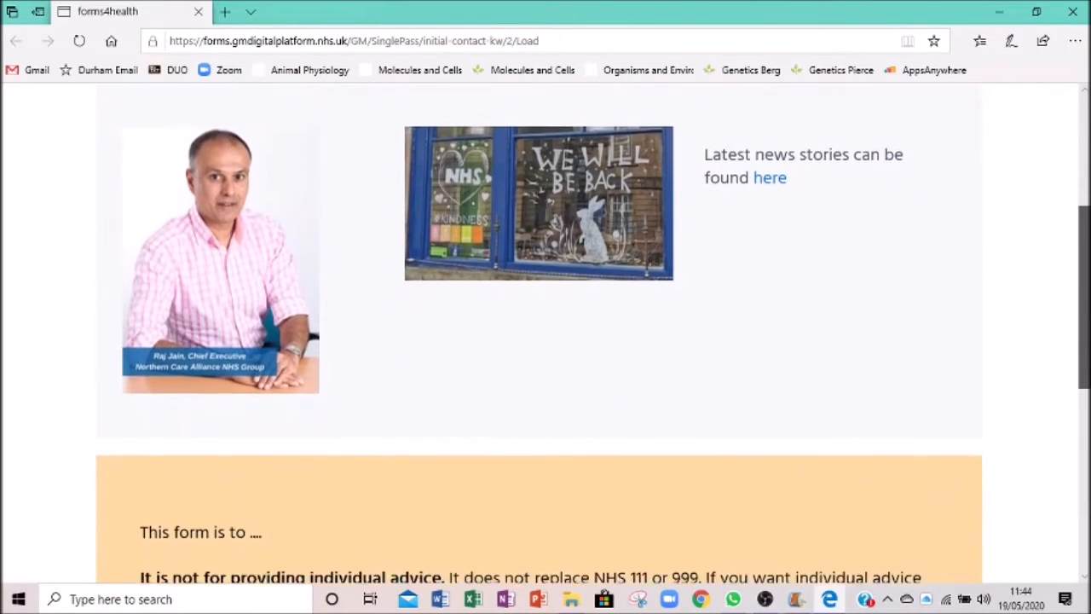
{"action": "scroll", "scroll_direction": "down", "scroll_amount": 3}
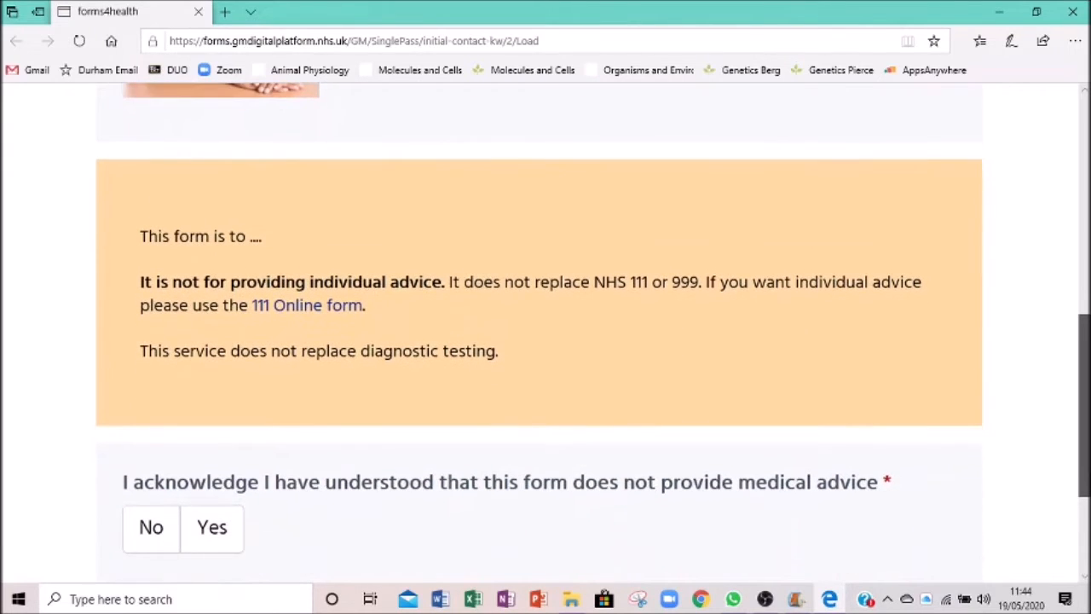
{"action": "scroll", "scroll_direction": "down", "scroll_amount": 3}
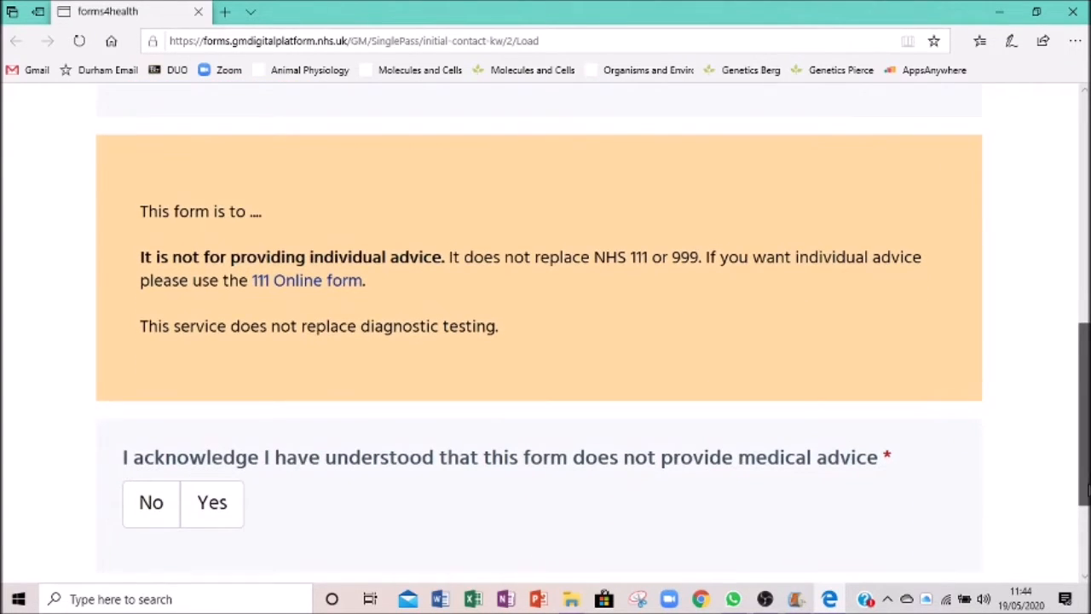
{"action": "scroll", "scroll_direction": "up", "scroll_amount": 3}
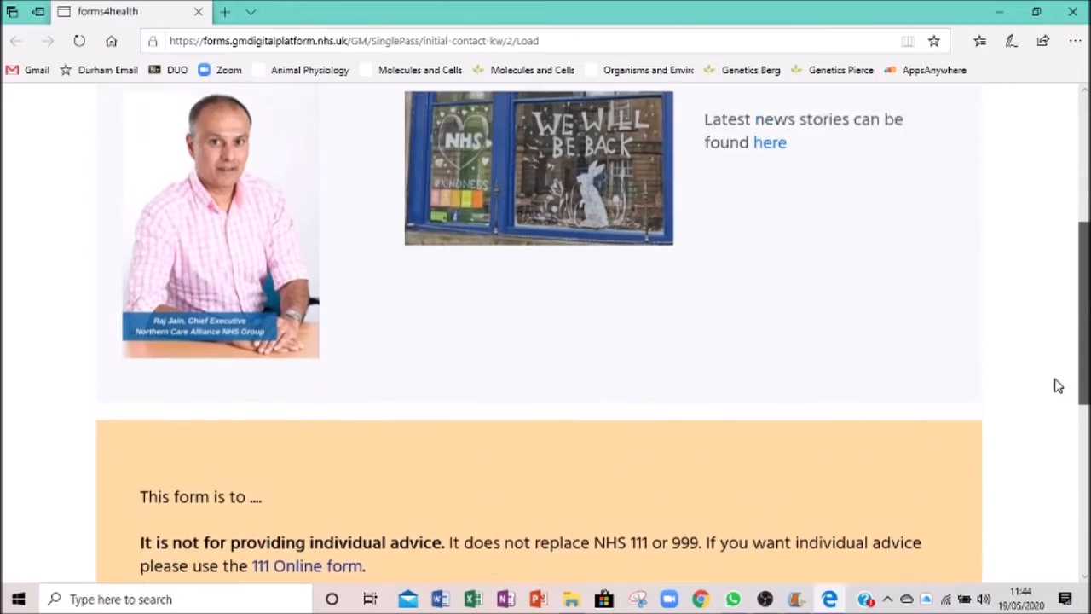
{"action": "scroll", "scroll_direction": "up", "scroll_amount": 3}
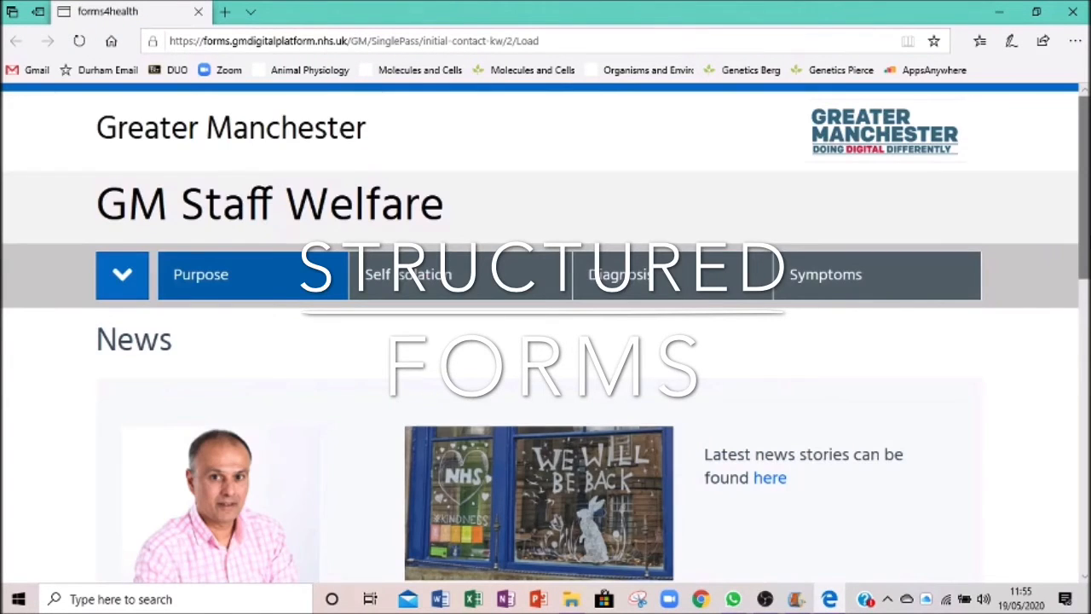
{"action": "scroll", "scroll_direction": "down", "scroll_amount": 3}
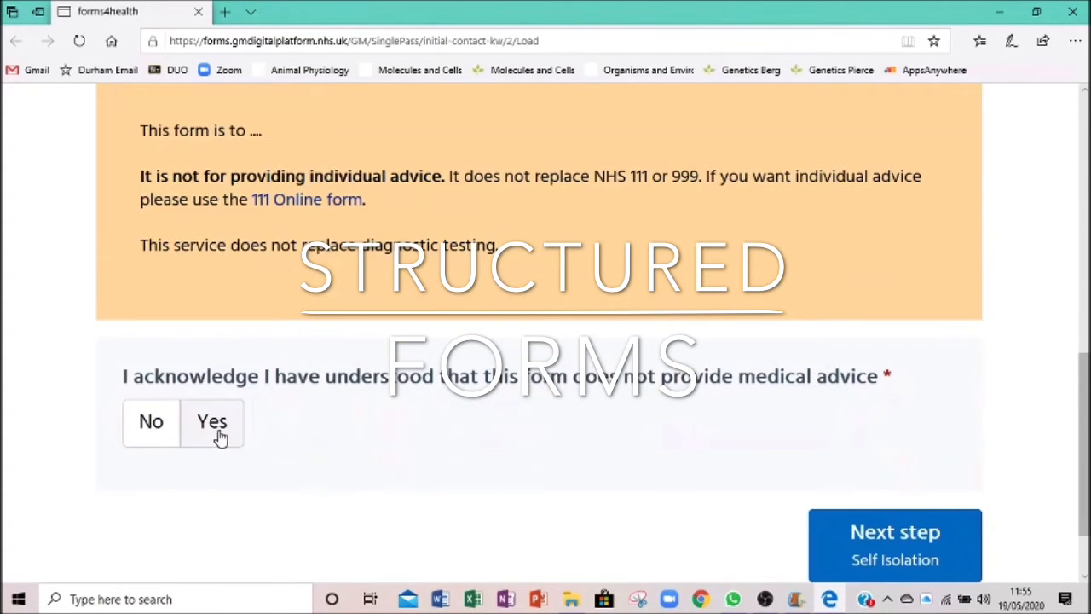
{"action": "left_click", "coordinate": [212, 423]}
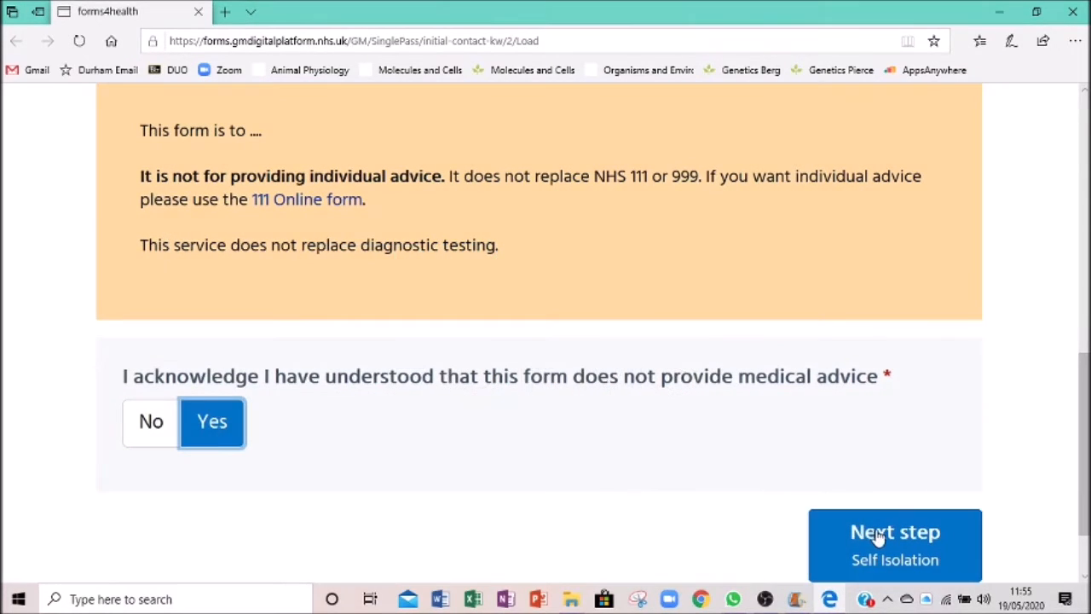
{"action": "left_click", "coordinate": [895, 532]}
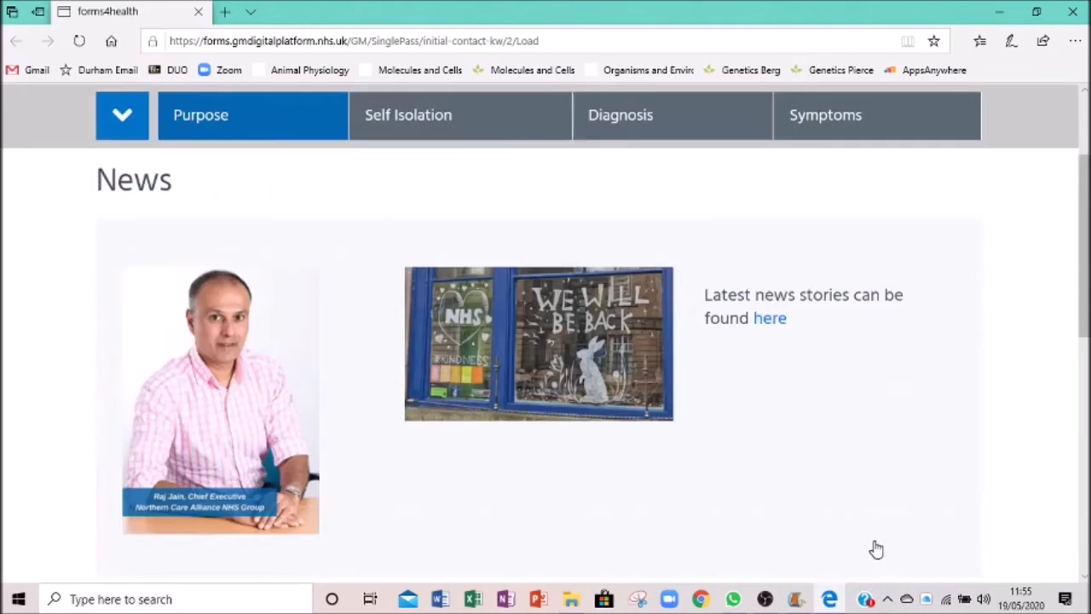
Step: Answer Yes to self isolating, with 'I have (or suspect I have) COVID' as the reason
{"action": "left_click", "coordinate": [409, 116]}
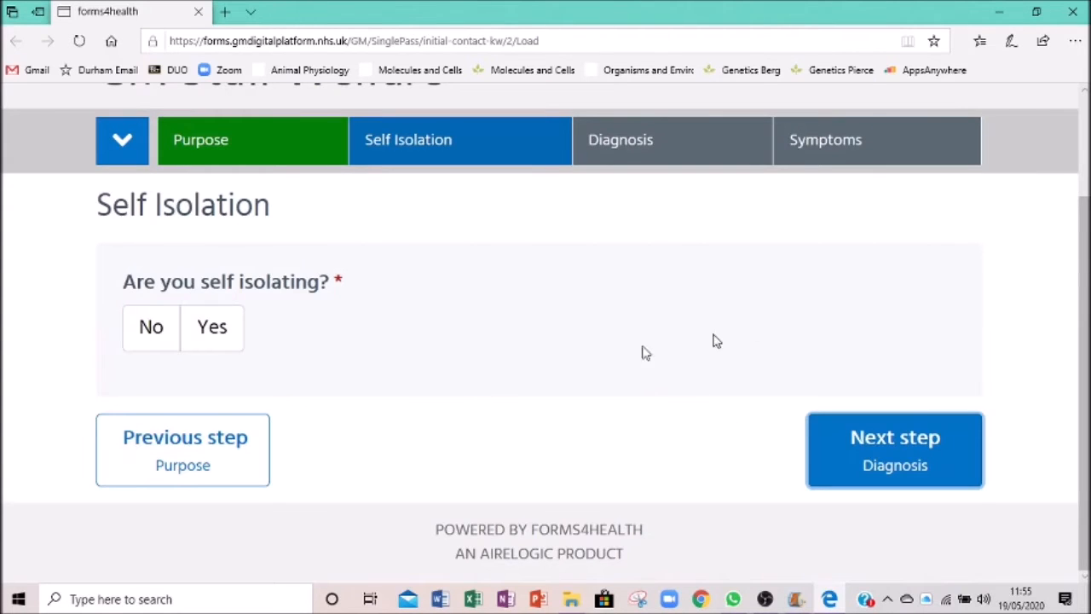
{"action": "mouse_move", "coordinate": [401, 337]}
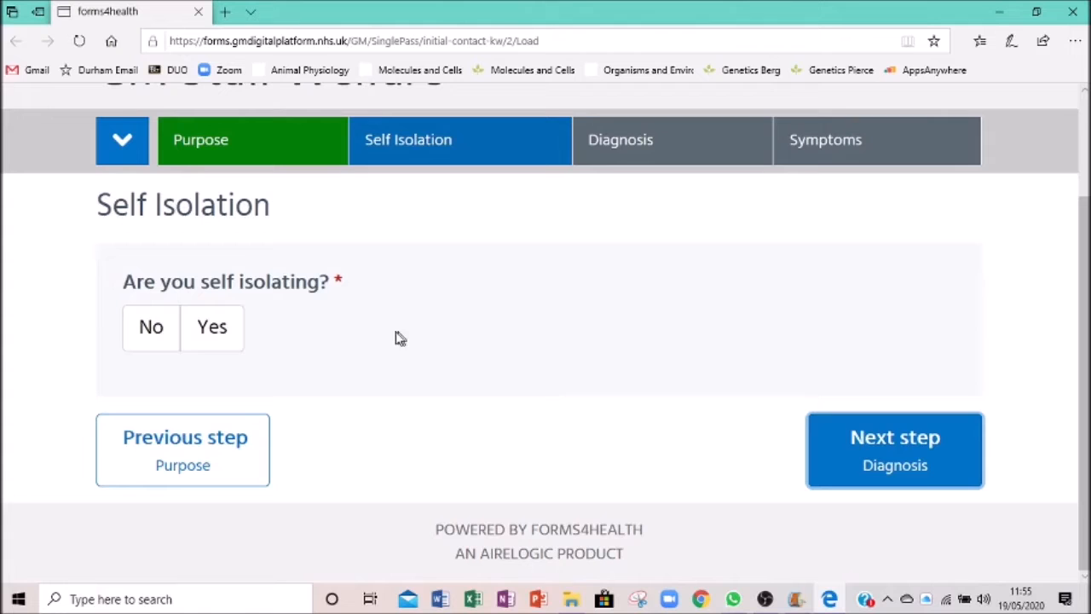
{"action": "left_click", "coordinate": [211, 327]}
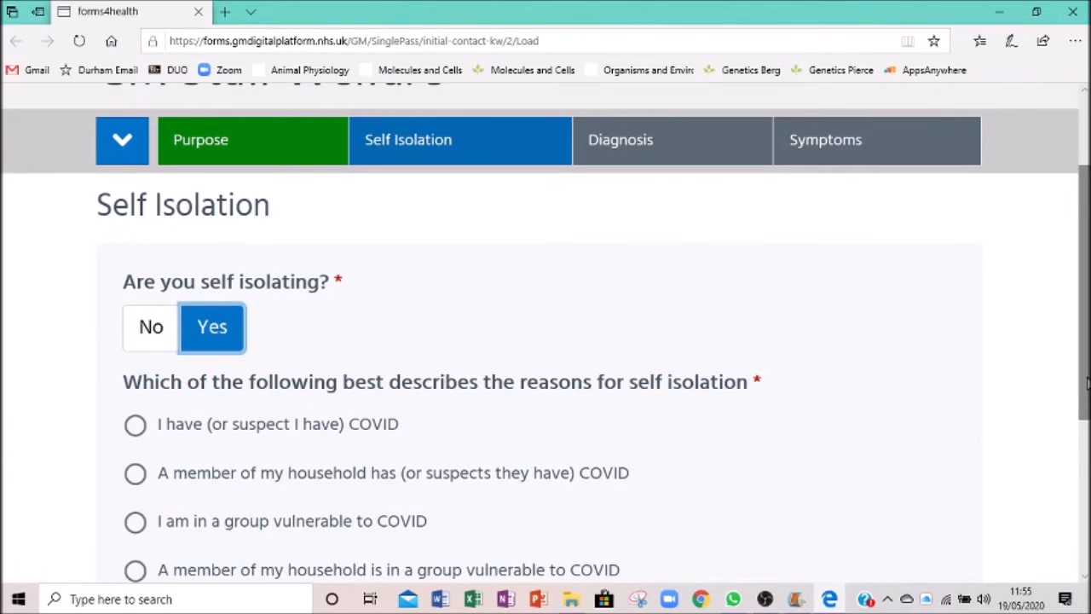
{"action": "scroll", "scroll_direction": "down", "scroll_amount": 3}
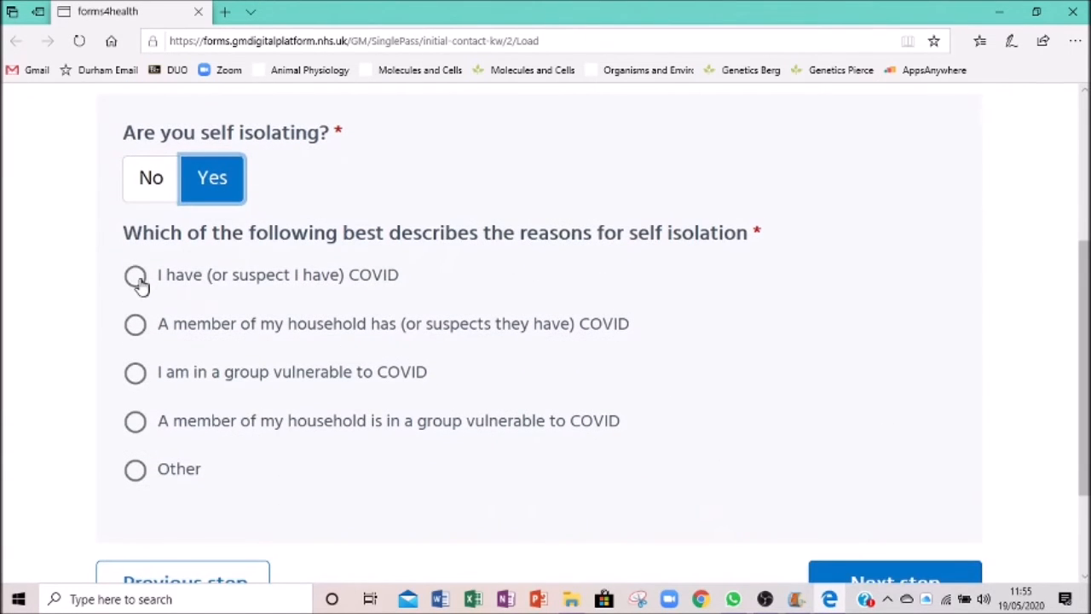
{"action": "left_click", "coordinate": [135, 275]}
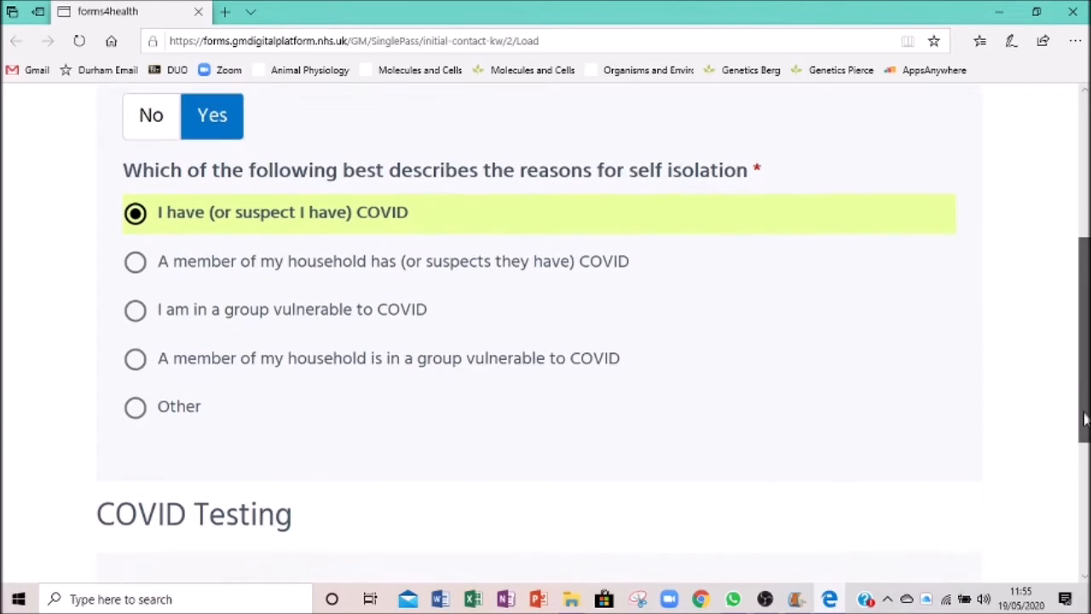
Step: Confirm you normally provide direct patient care and continue to Diagnosis
{"action": "scroll", "scroll_direction": "down", "scroll_amount": 3}
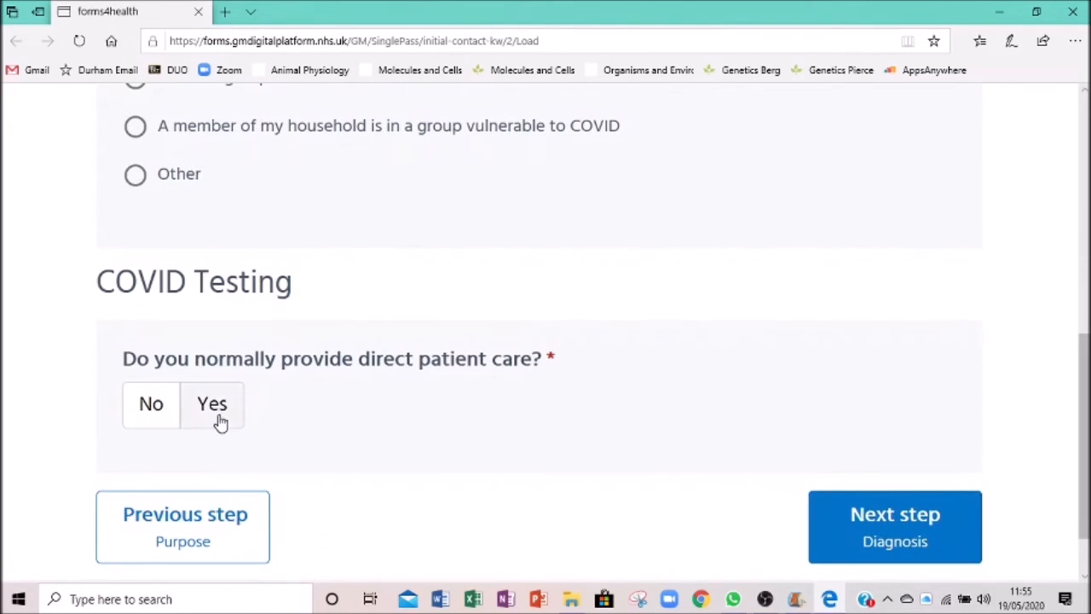
{"action": "left_click", "coordinate": [212, 402]}
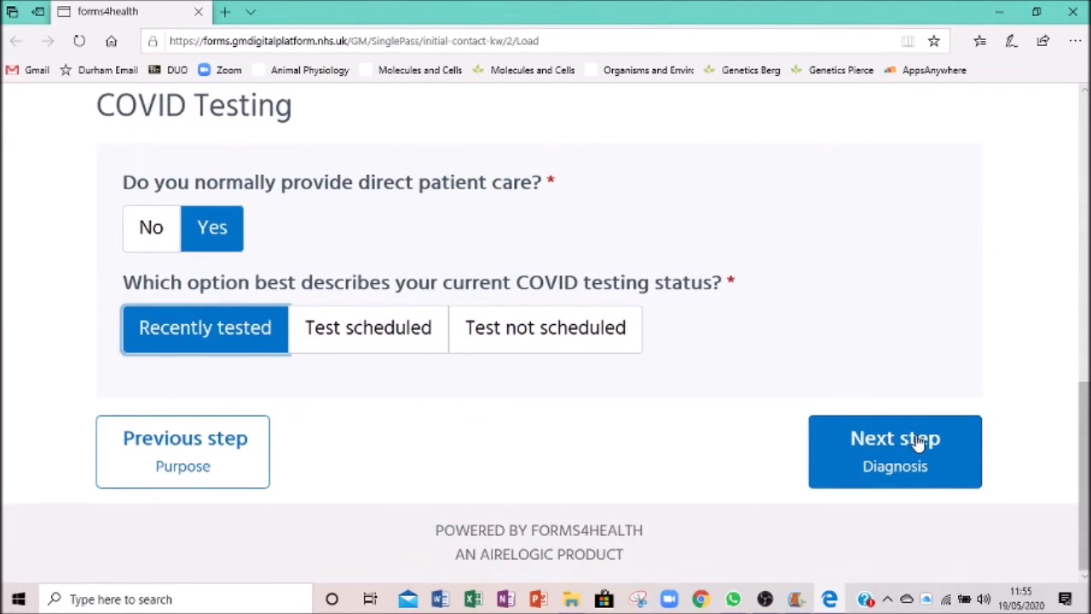
{"action": "left_click", "coordinate": [895, 450]}
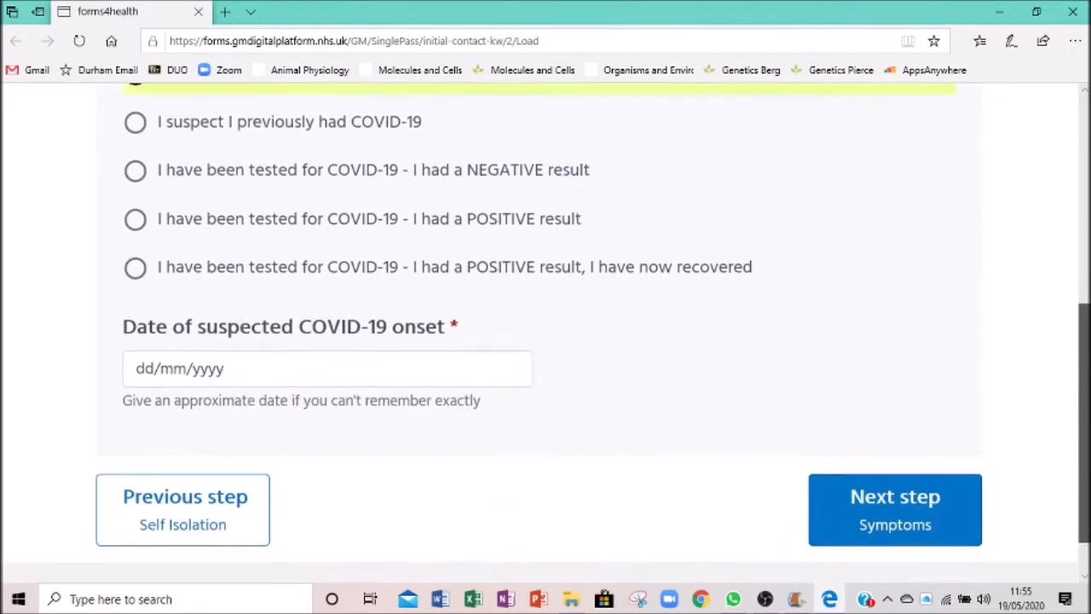
Step: Enter a suspected COVID onset date of 19/05/2020 and continue to Symptoms
{"action": "left_click", "coordinate": [327, 368]}
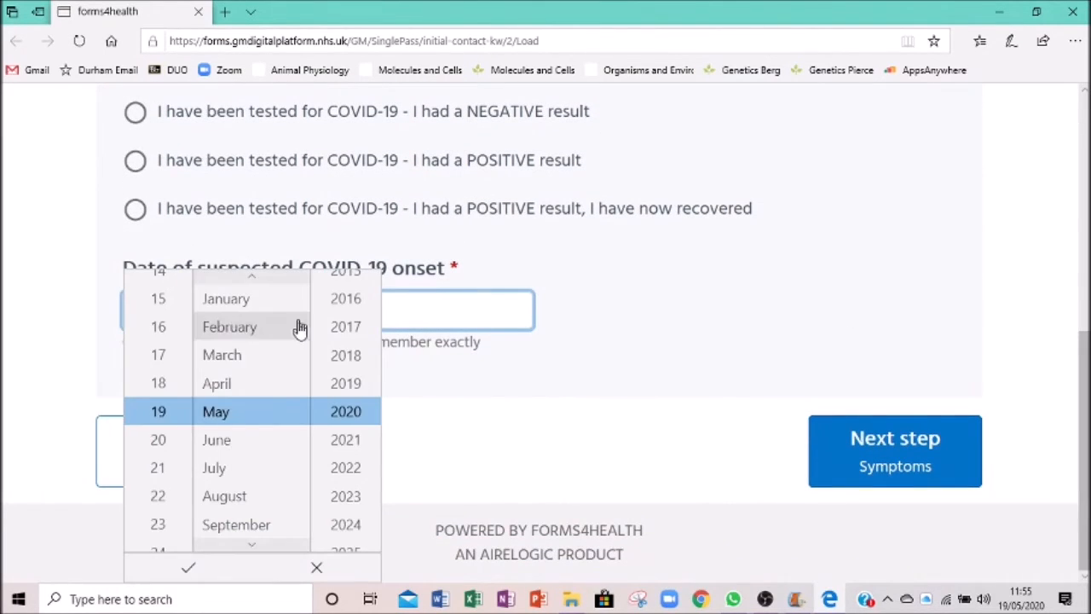
{"action": "left_click", "coordinate": [187, 566]}
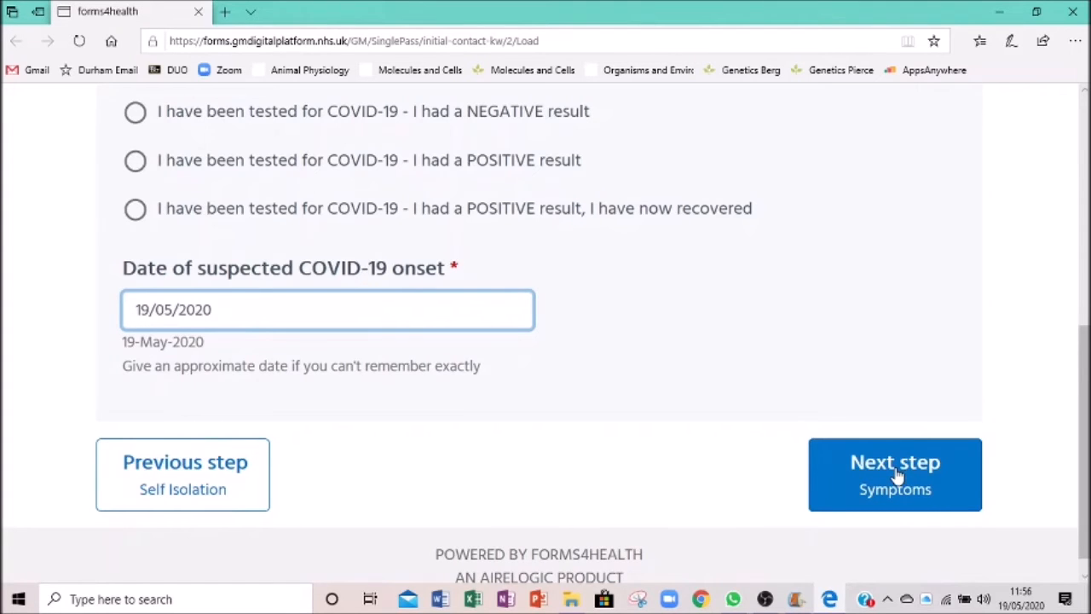
{"action": "left_click", "coordinate": [895, 474]}
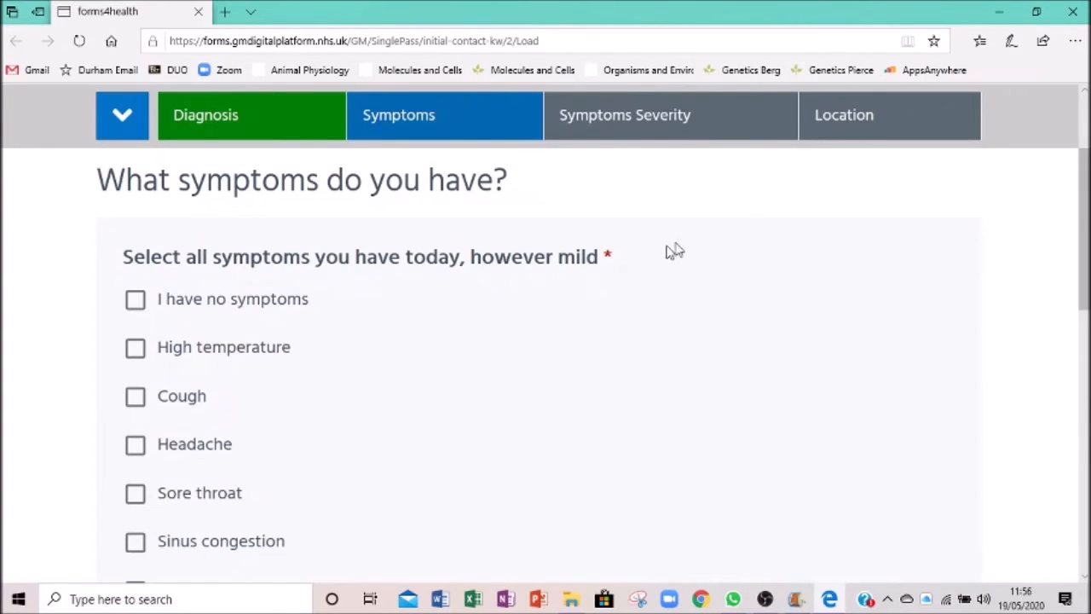
{"action": "mouse_move", "coordinate": [544, 310]}
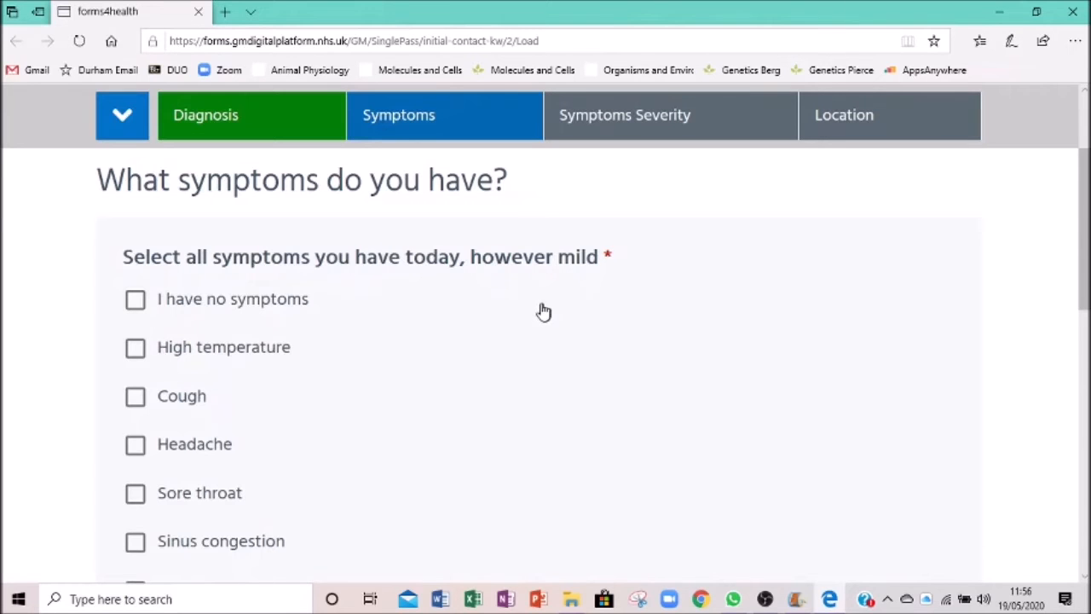
{"action": "mouse_move", "coordinate": [941, 300]}
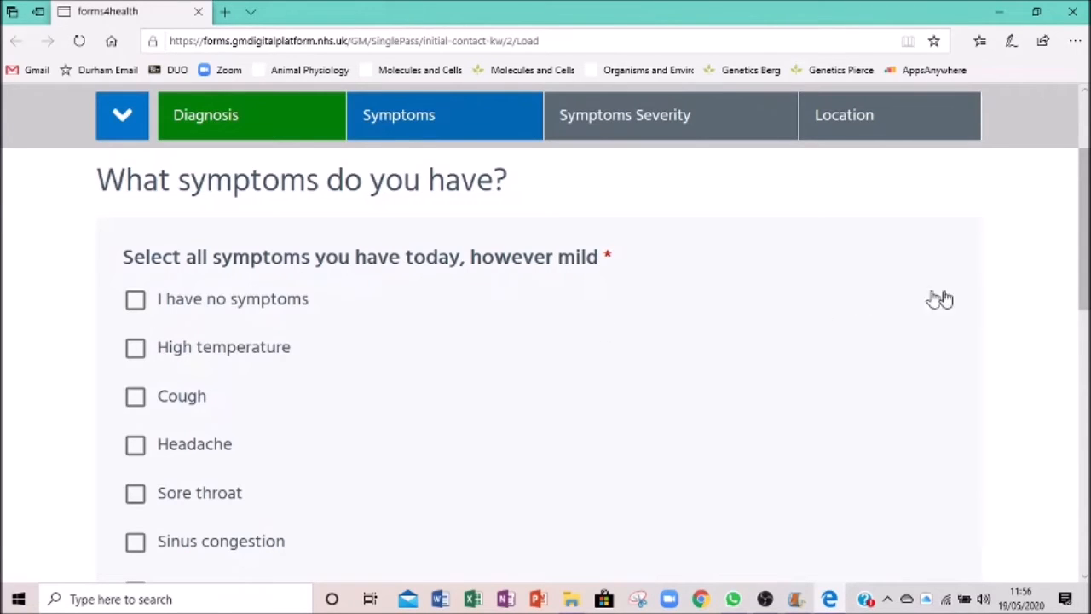
Step: Tick Sinus congestion and Runny nose as today's symptoms
{"action": "scroll", "scroll_direction": "down", "scroll_amount": 3}
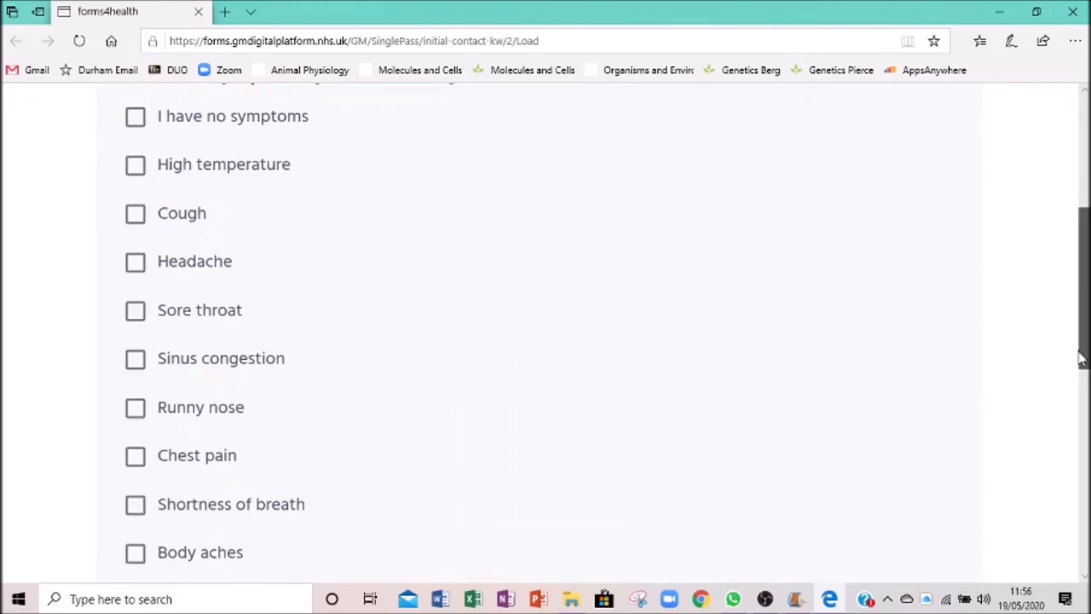
{"action": "scroll", "scroll_direction": "down", "scroll_amount": 3}
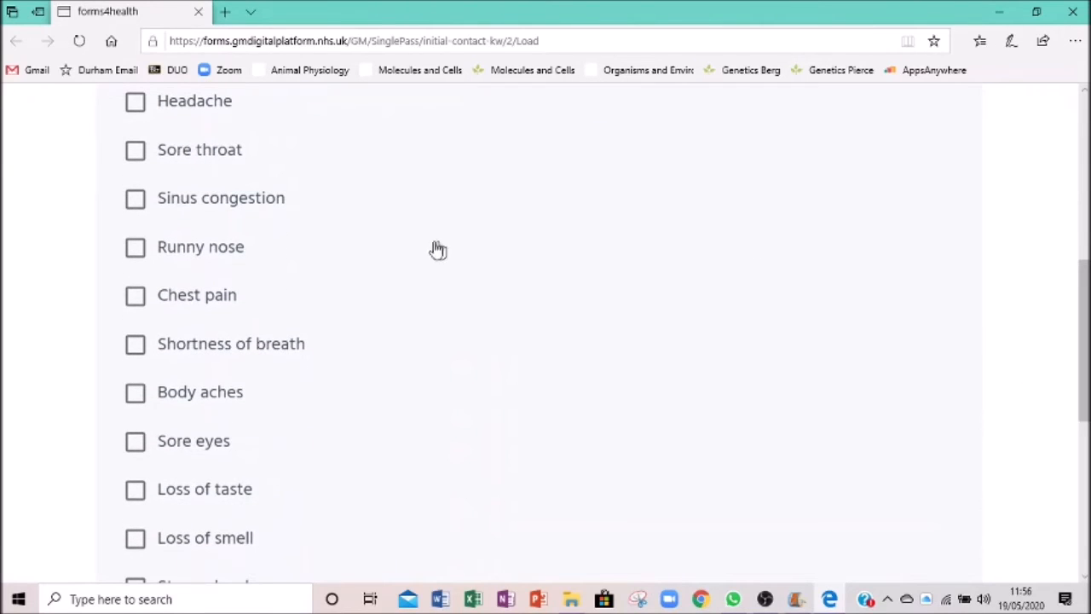
{"action": "left_click", "coordinate": [136, 245]}
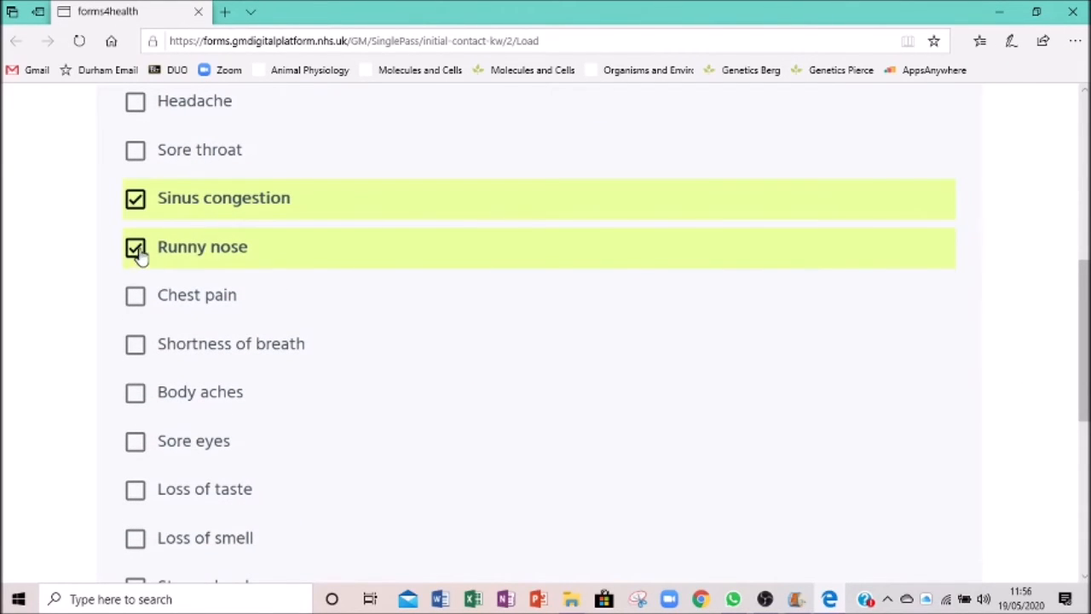
{"action": "scroll", "scroll_direction": "down", "scroll_amount": 3}
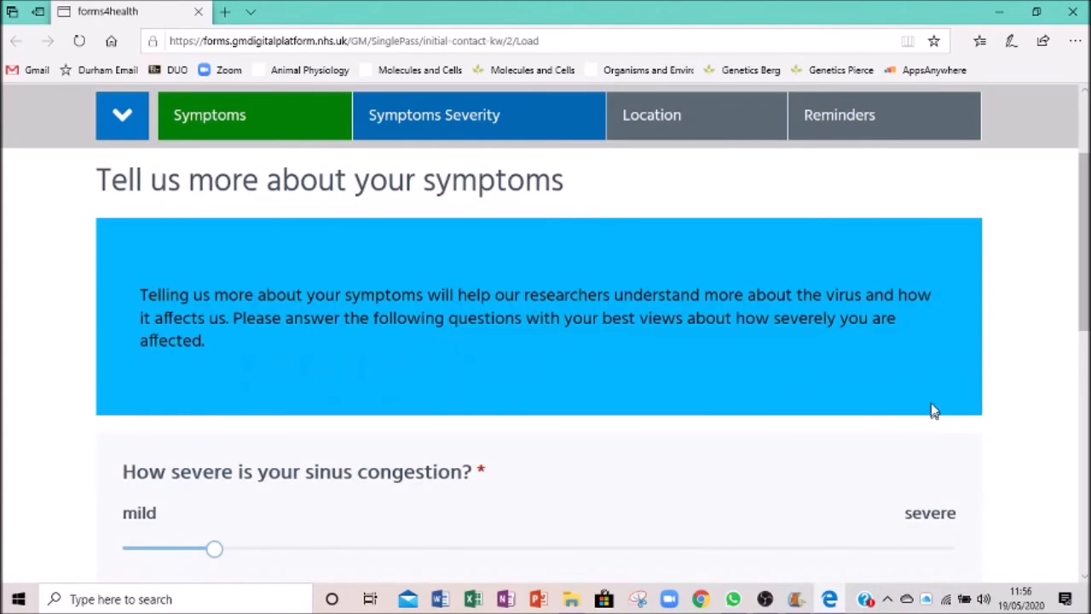
{"action": "mouse_move", "coordinate": [1070, 341]}
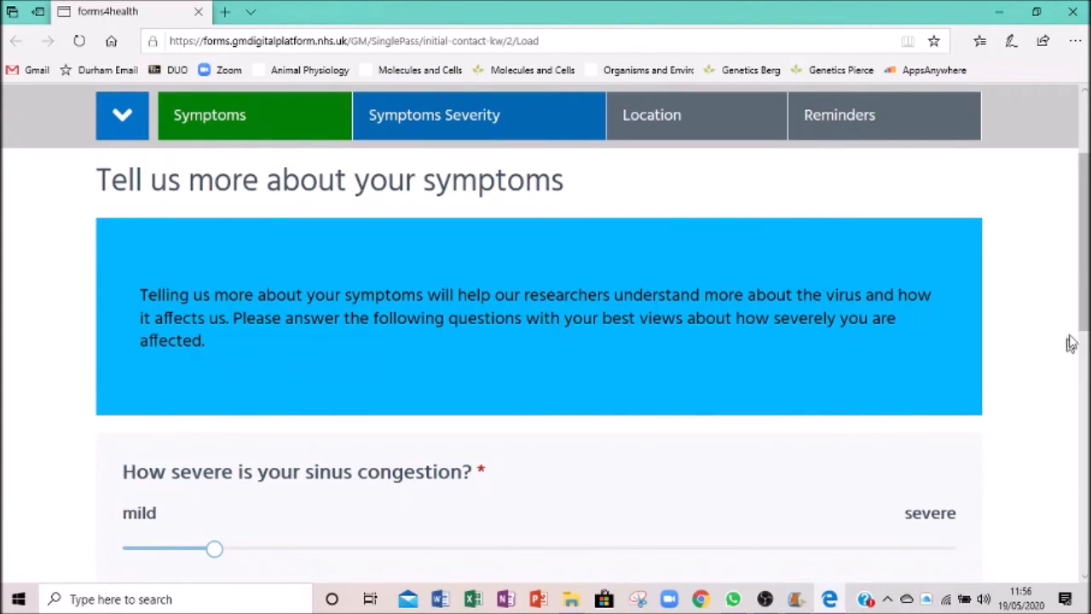
Step: Leave the severity sliders as set and continue to the Location step
{"action": "scroll", "scroll_direction": "down", "scroll_amount": 3}
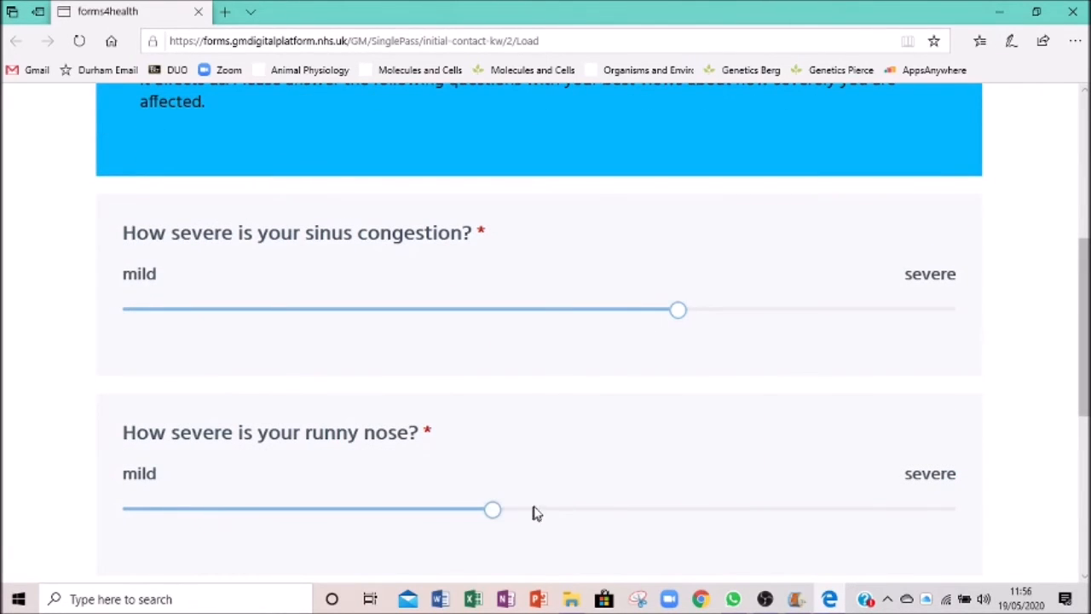
{"action": "scroll", "scroll_direction": "down", "scroll_amount": 3}
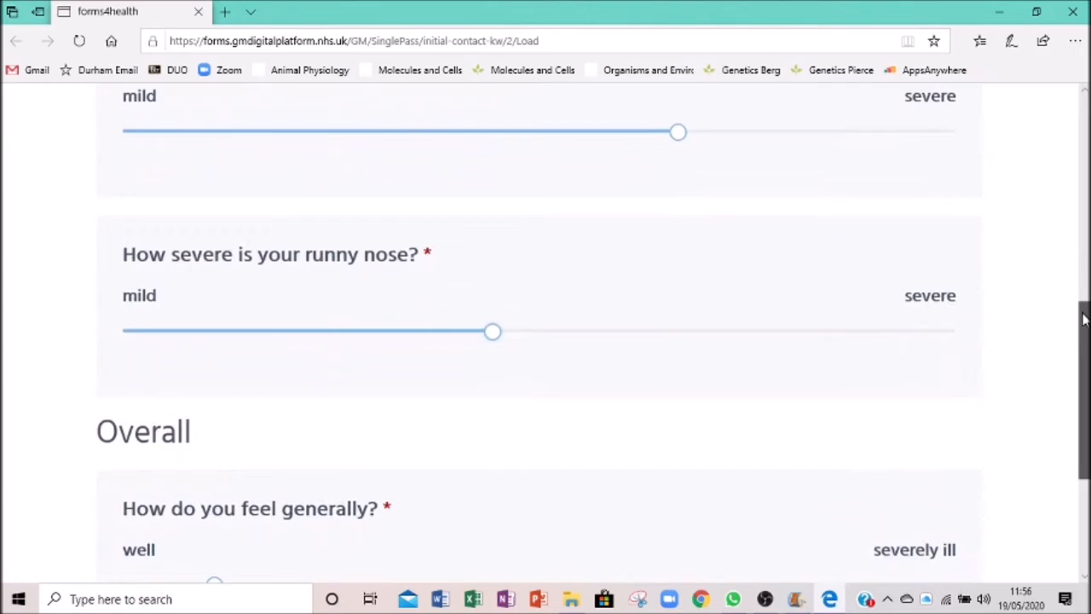
{"action": "scroll", "scroll_direction": "down", "scroll_amount": 3}
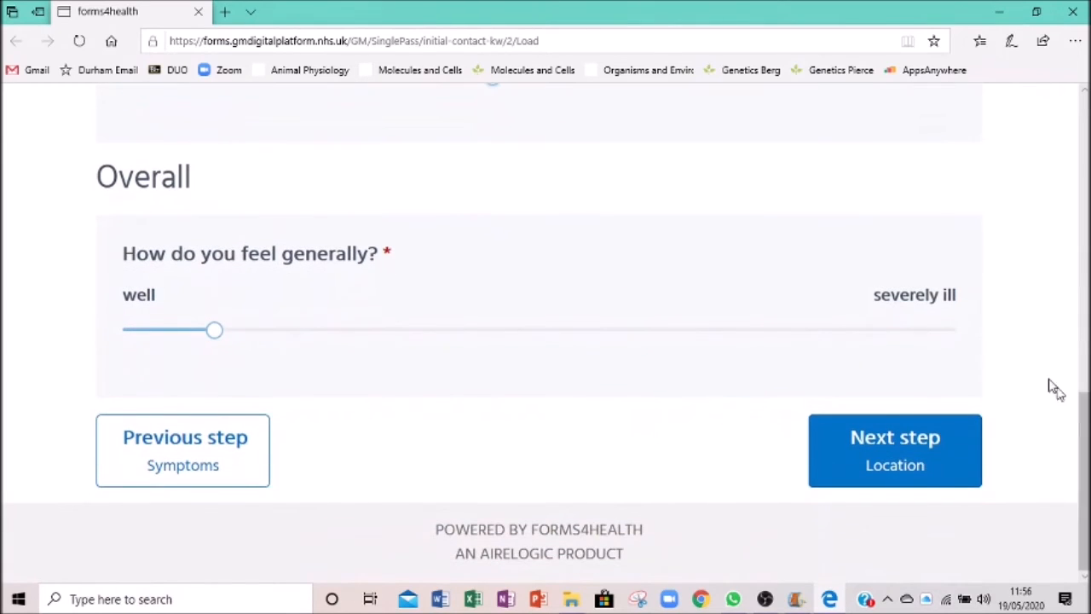
{"action": "left_click", "coordinate": [895, 450]}
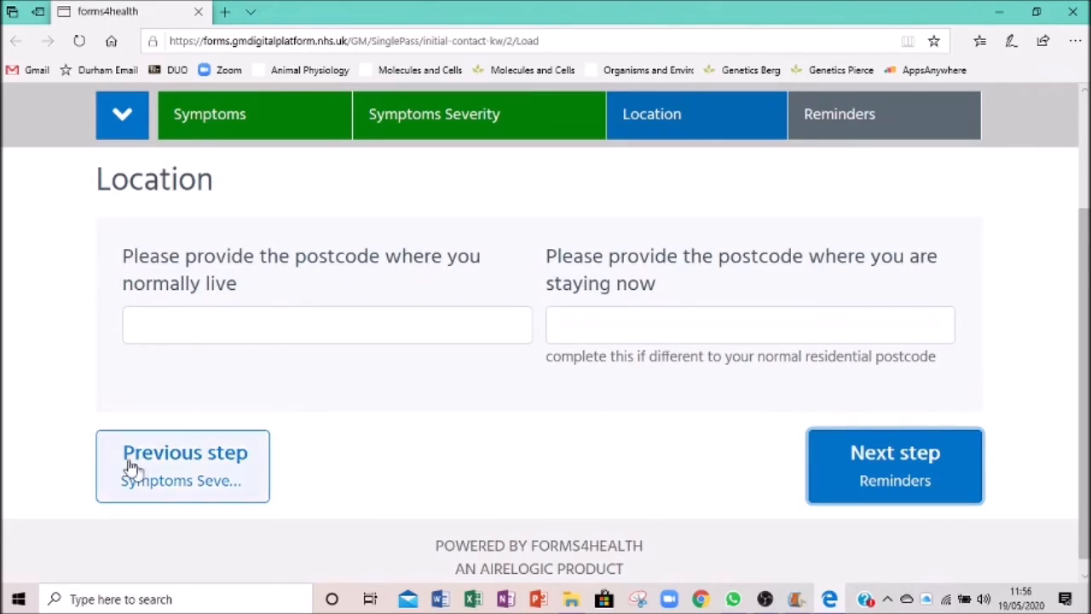
{"action": "left_click", "coordinate": [327, 324]}
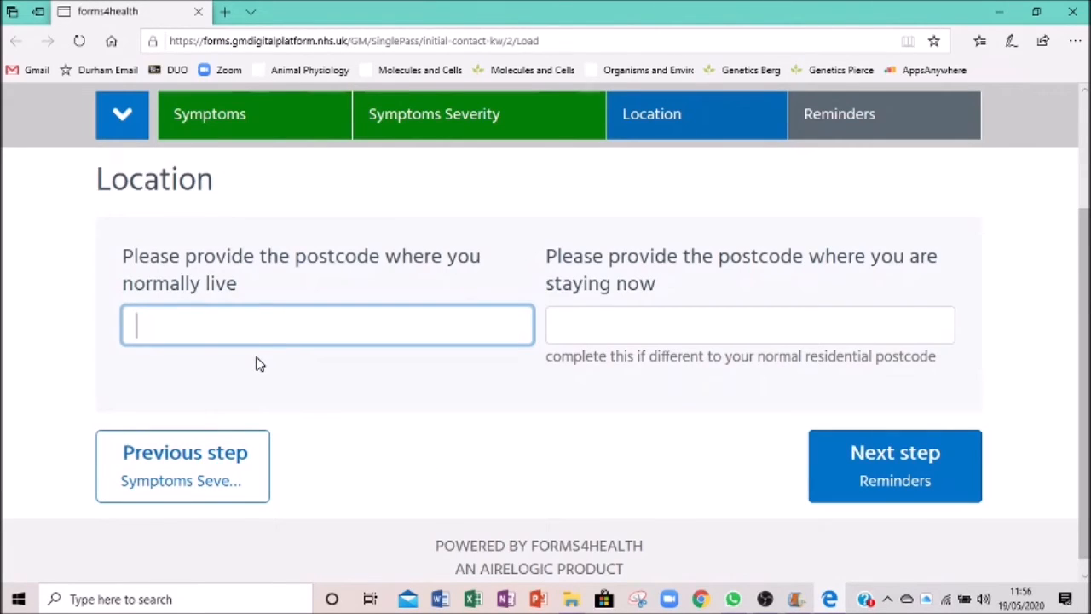
{"action": "type", "text": "WN7 3DP"}
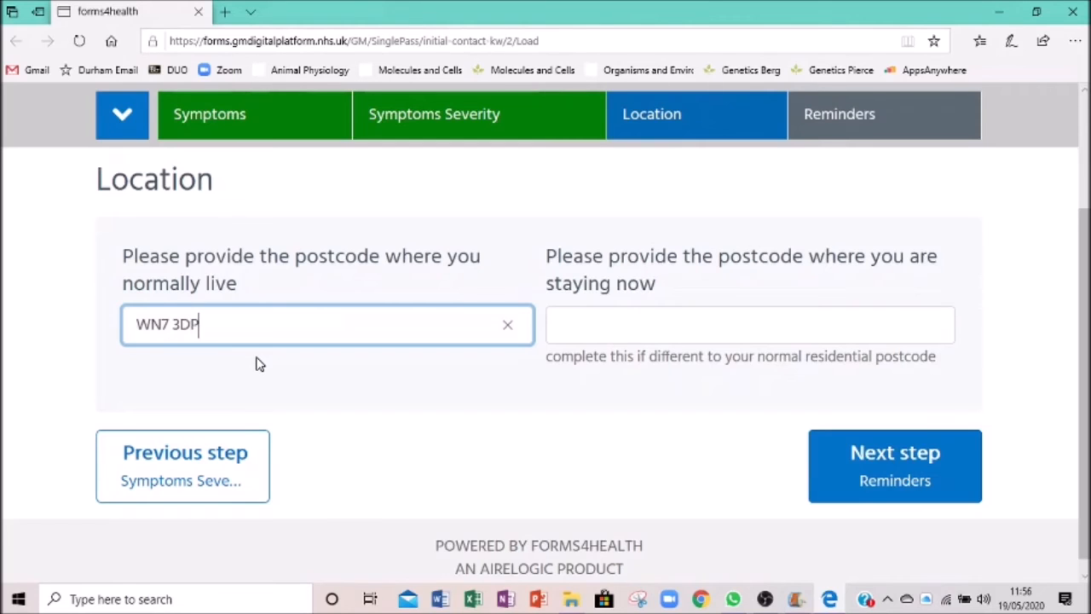
{"action": "left_click", "coordinate": [749, 323]}
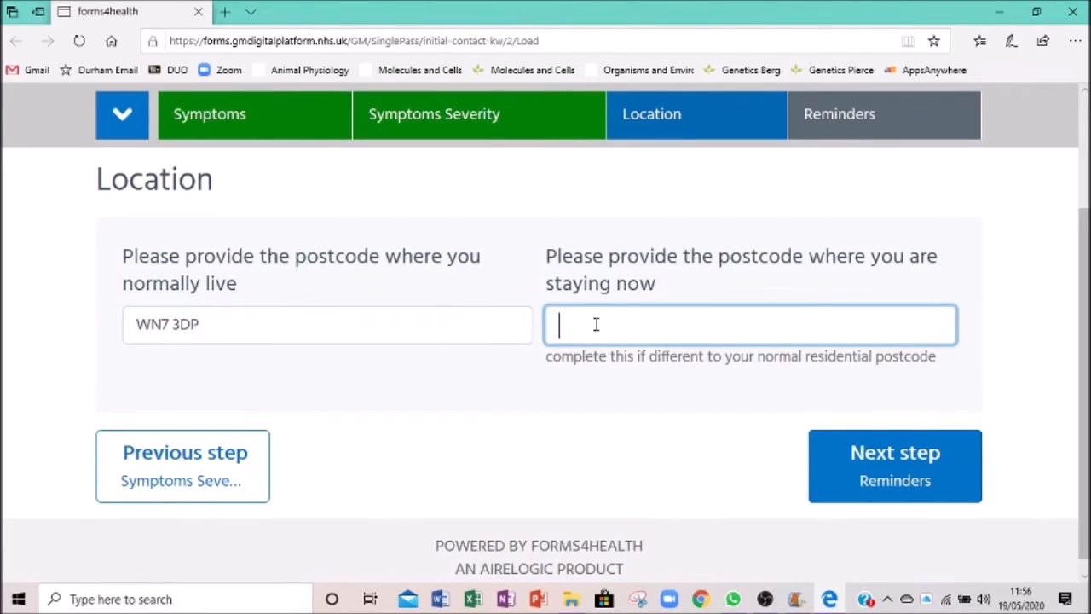
{"action": "type", "text": "WN7 3DP"}
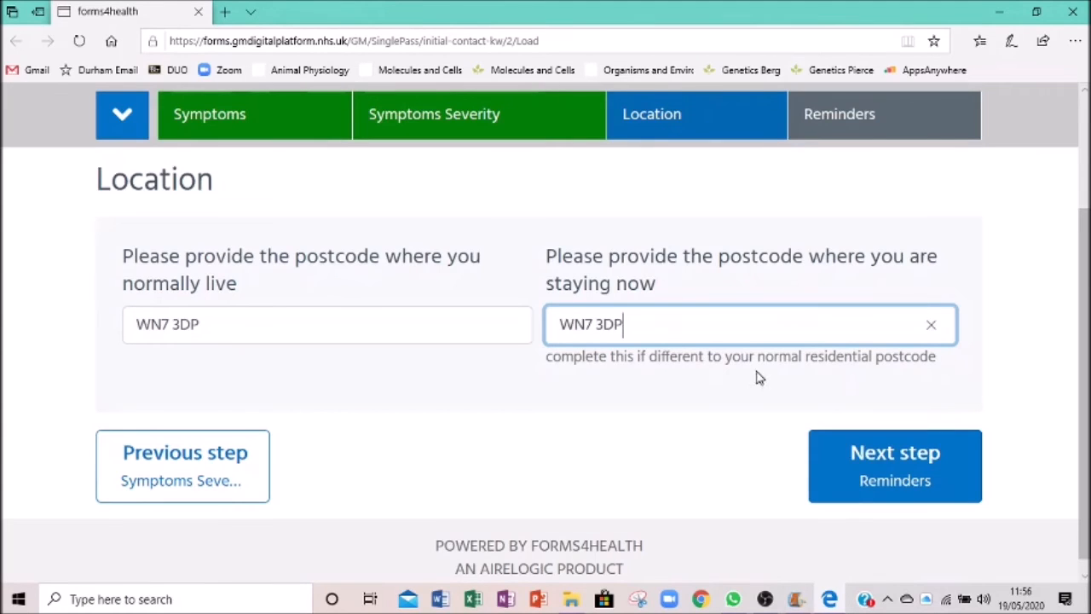
{"action": "left_click", "coordinate": [895, 465]}
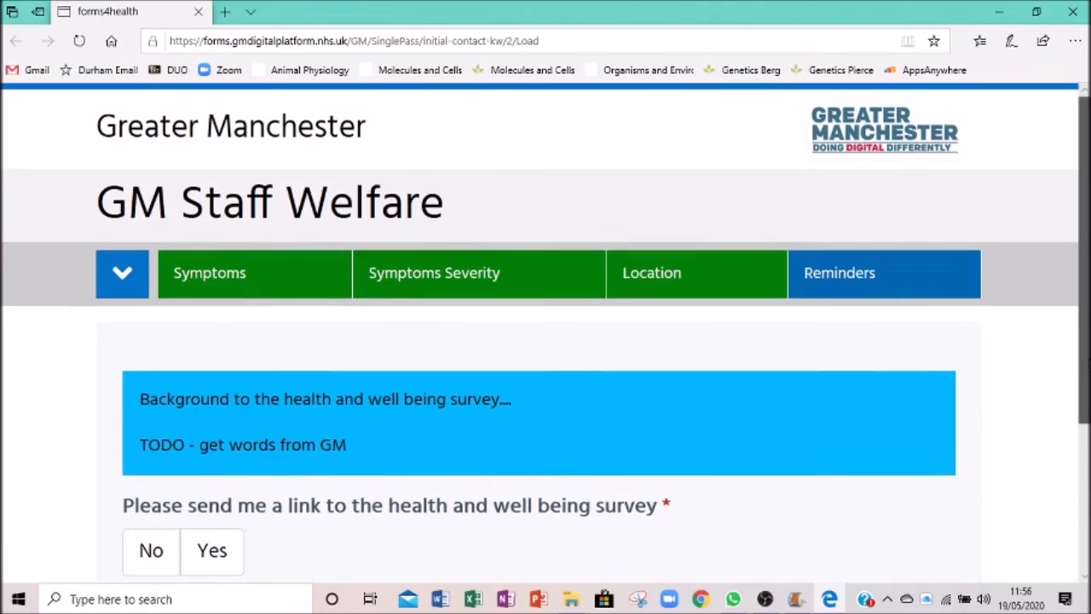
Step: Answer Yes to being sent the health and well being survey link
{"action": "scroll", "scroll_direction": "down", "scroll_amount": 3}
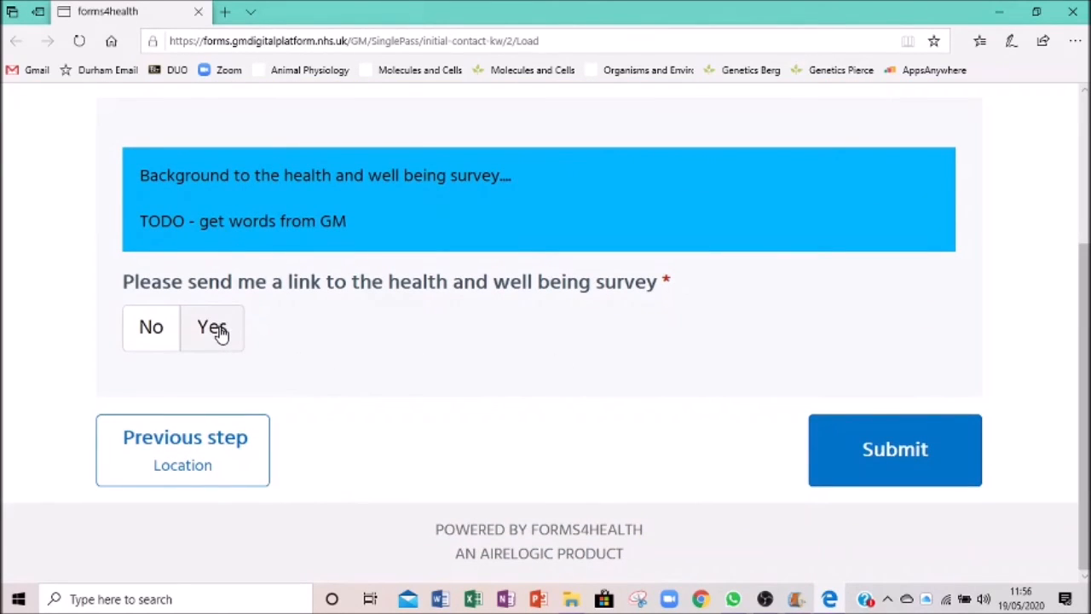
{"action": "left_click", "coordinate": [211, 327]}
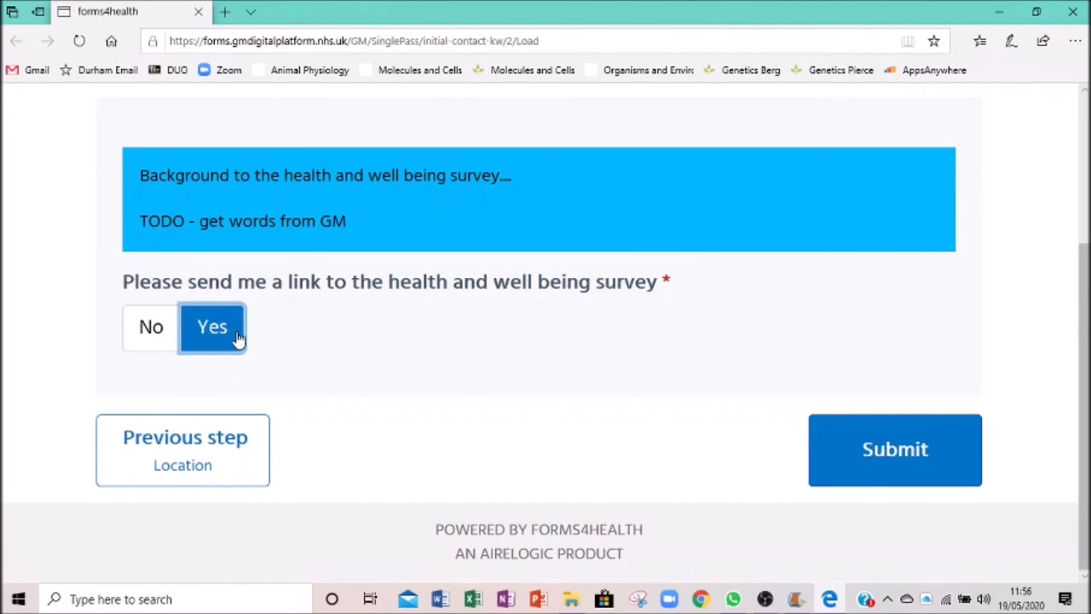
{"action": "mouse_move", "coordinate": [894, 450]}
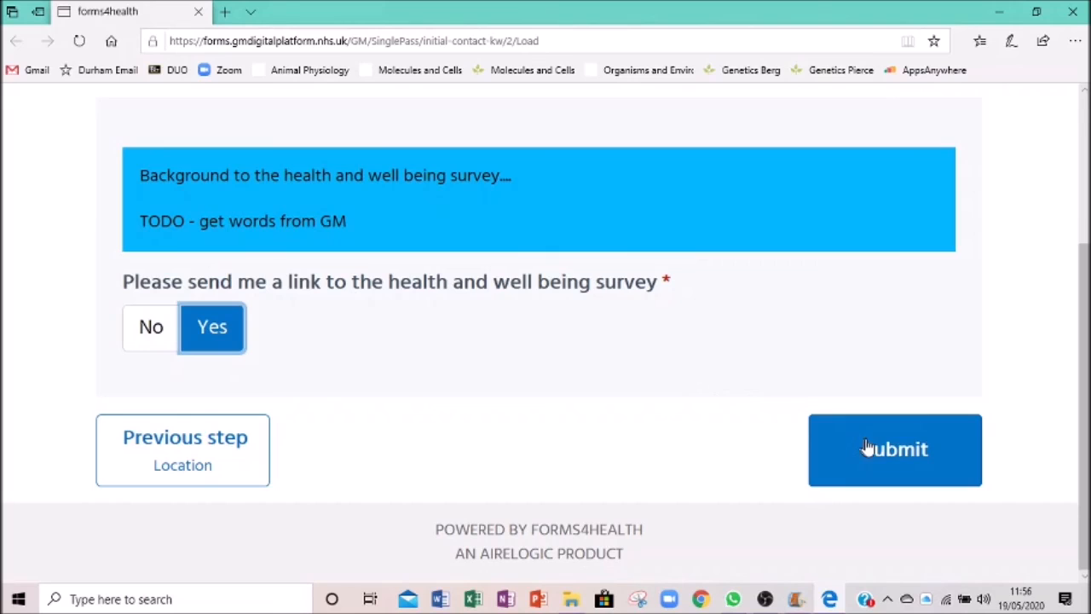